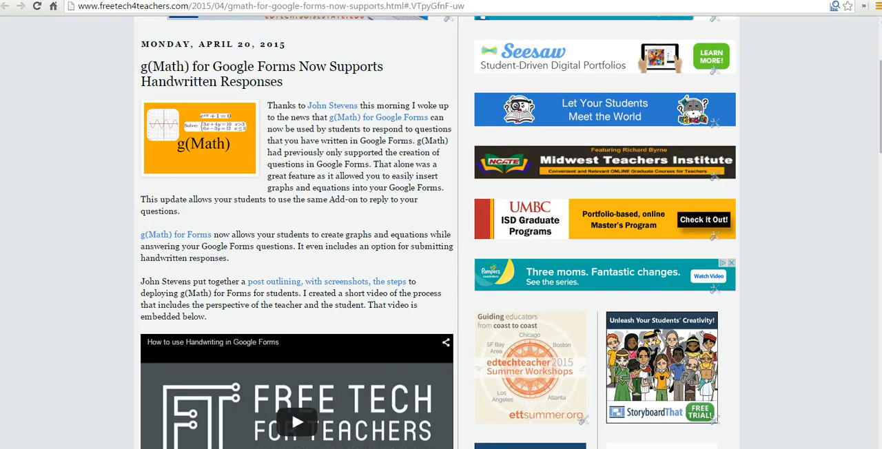
View John McGowan's Twitter profile and read through the fishing4tech g(Math) handwriting post.
{"action": "left_click", "coordinate": [332, 105]}
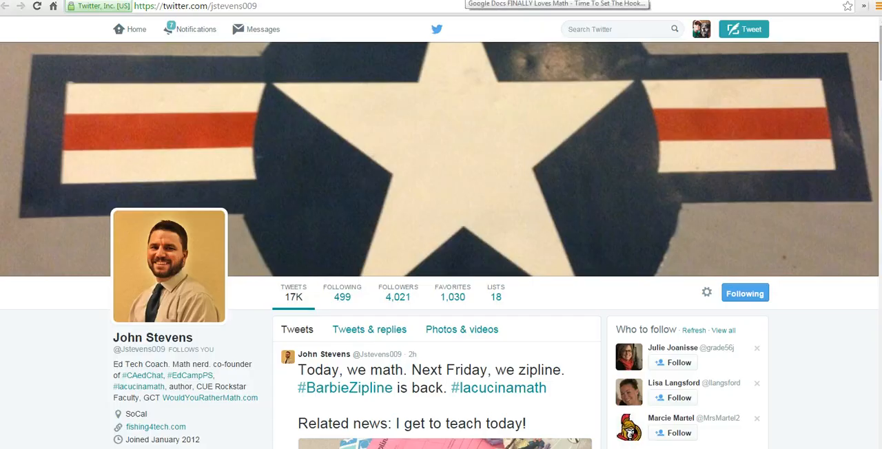
{"action": "left_click", "coordinate": [557, 4]}
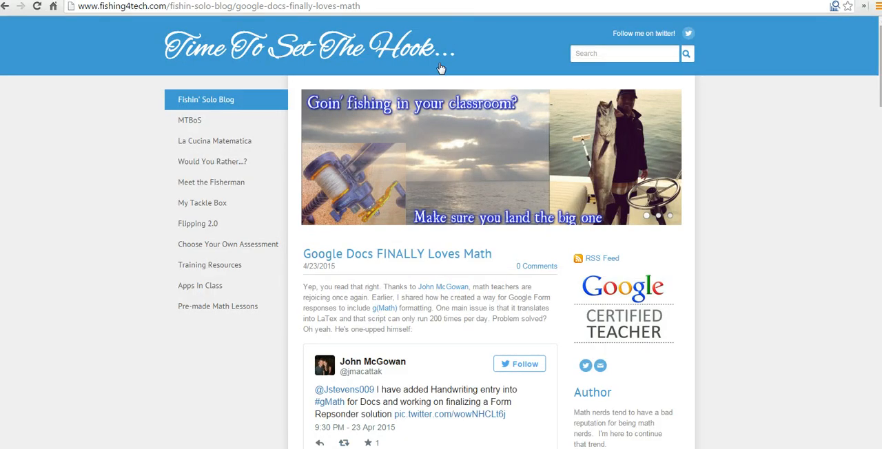
{"action": "scroll", "scroll_direction": "down", "scroll_amount": 3}
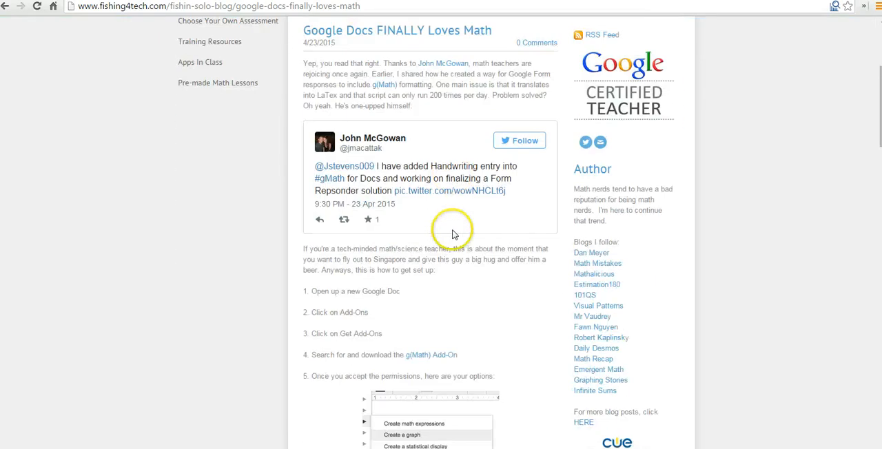
{"action": "mouse_move", "coordinate": [274, 219]}
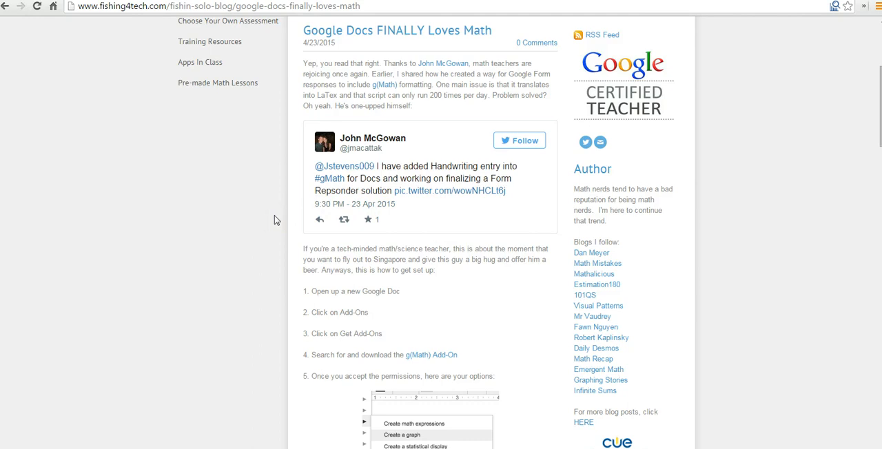
{"action": "scroll", "scroll_direction": "down", "scroll_amount": 3}
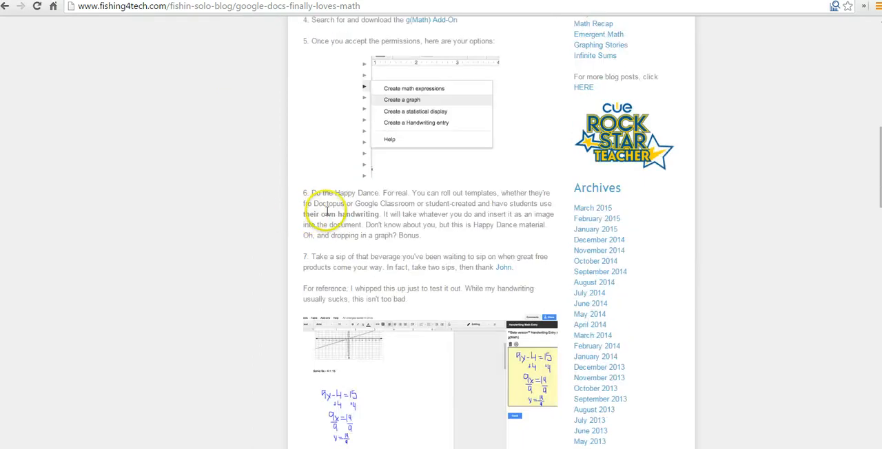
{"action": "scroll", "scroll_direction": "down", "scroll_amount": 3}
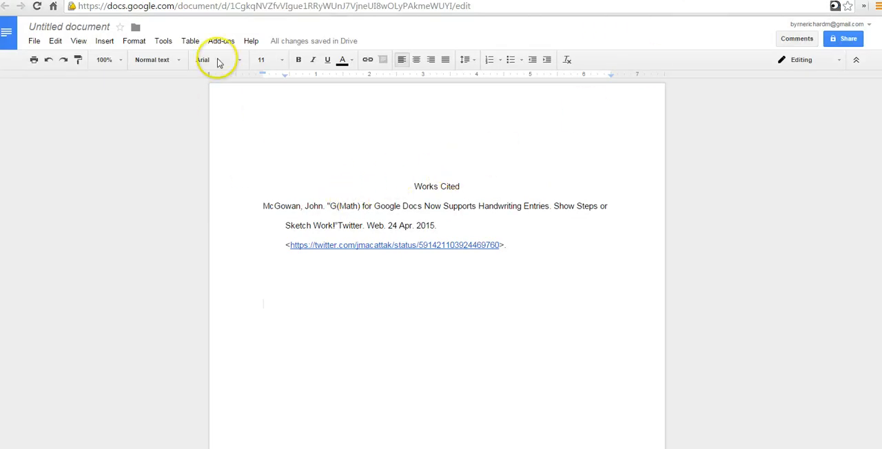
Bring up the add-ons store from the Add-ons menu via Get add-ons.
{"action": "left_click", "coordinate": [220, 42]}
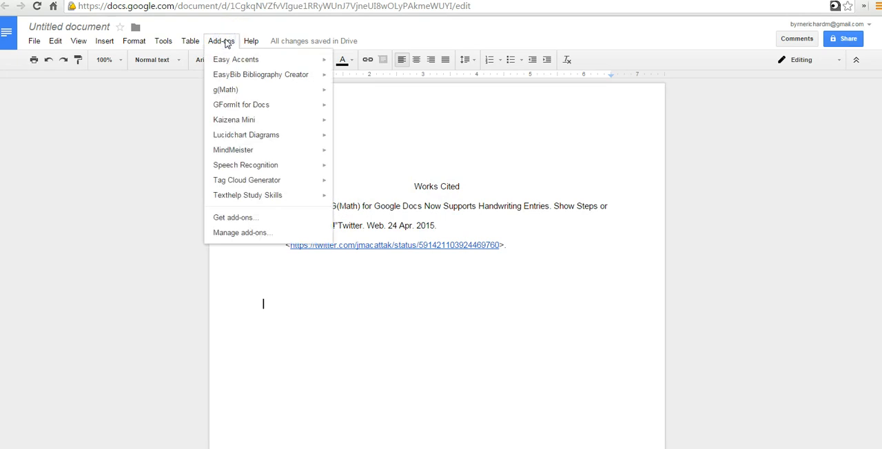
{"action": "mouse_move", "coordinate": [227, 89]}
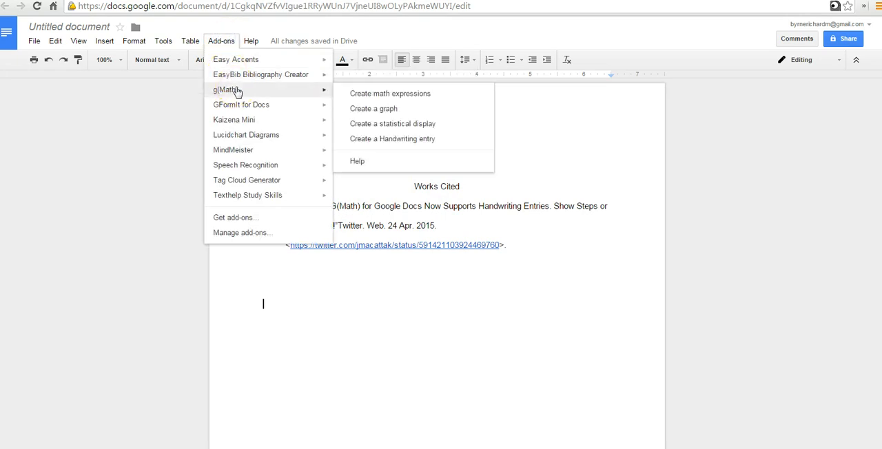
{"action": "left_click", "coordinate": [235, 218]}
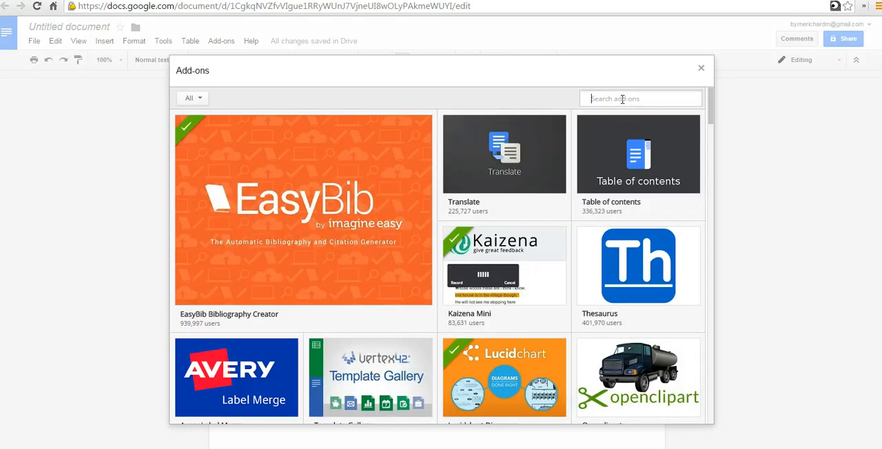
Search the store for 'g(math)', confirm it shows Manage, and close the store.
{"action": "type", "text": "g(mat"}
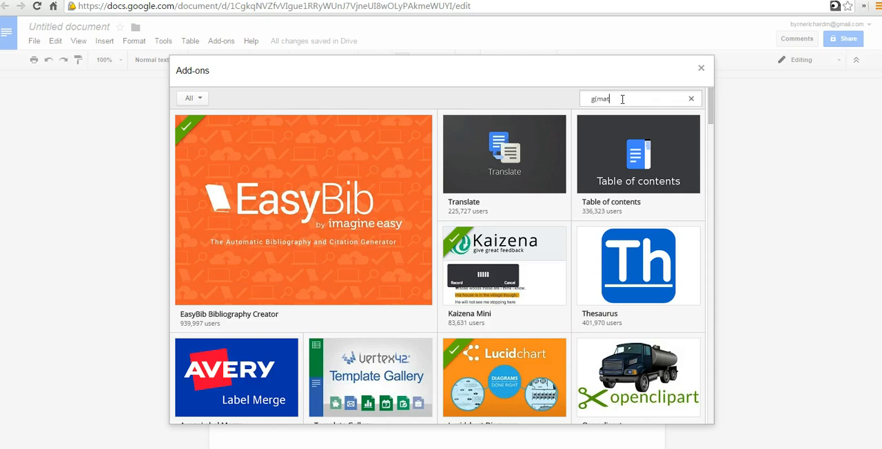
{"action": "type", "text": "th"}
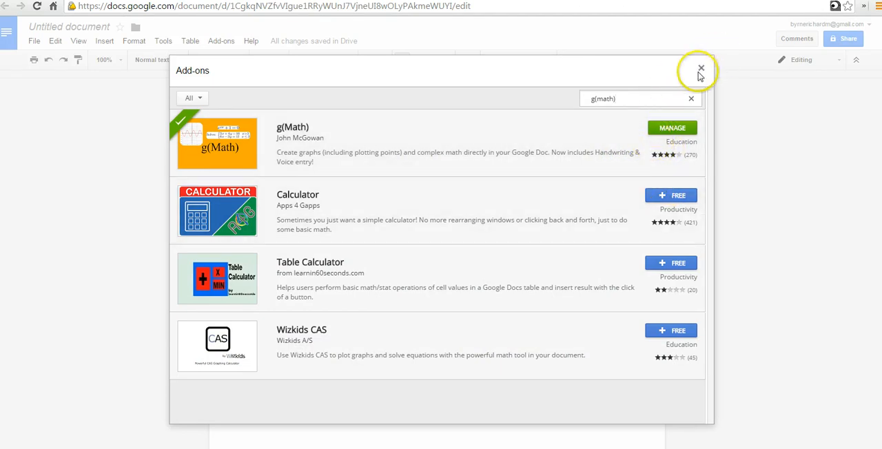
{"action": "left_click", "coordinate": [701, 69]}
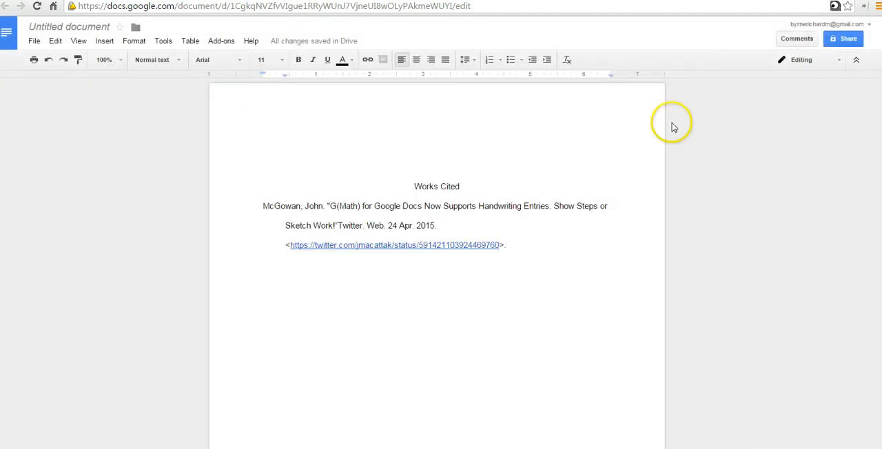
Start a new g(Math) Handwriting entry from the Add-ons menu.
{"action": "left_click", "coordinate": [221, 41]}
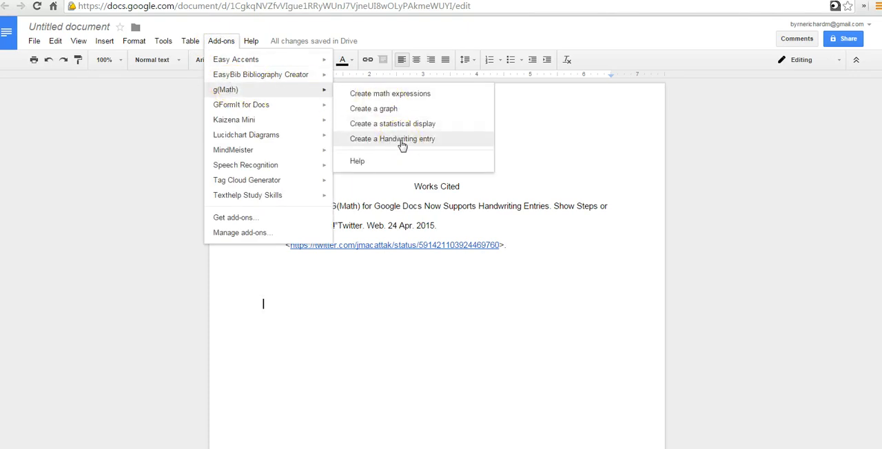
{"action": "left_click", "coordinate": [392, 138]}
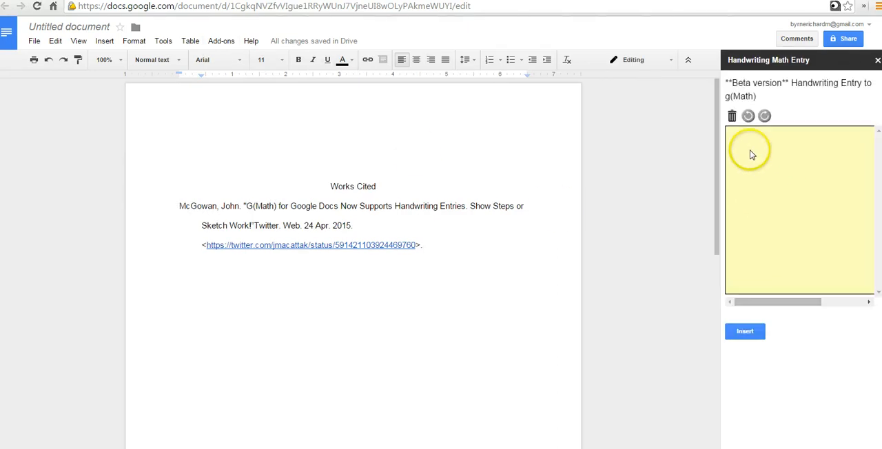
Draw the equation '∫∫ 4x = 8' by hand on the yellow sidebar canvas.
{"action": "left_click_drag", "start_coordinate": [759, 149], "coordinate": [744, 201]}
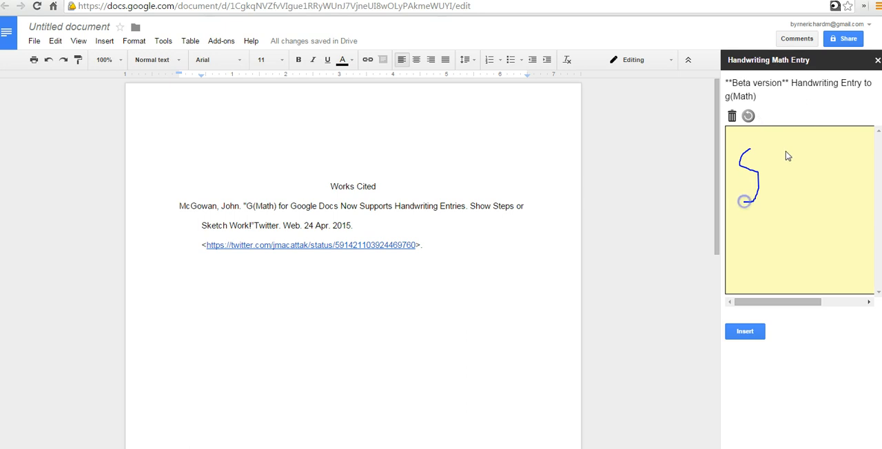
{"action": "left_click_drag", "start_coordinate": [783, 149], "coordinate": [779, 204]}
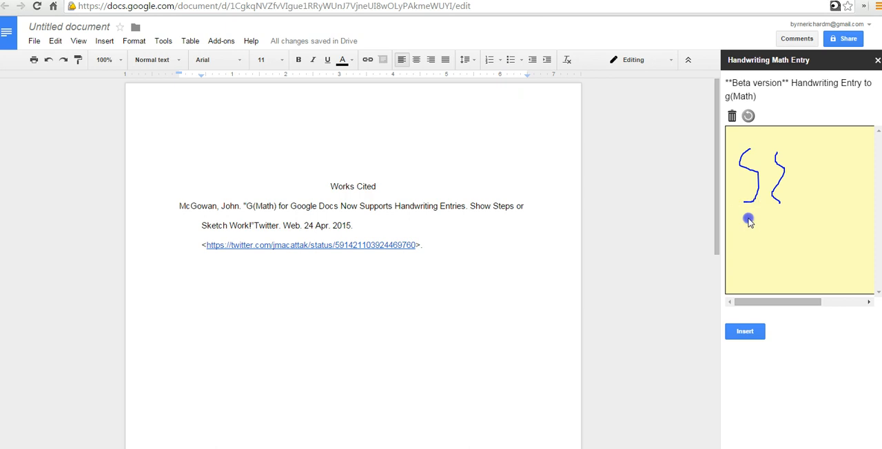
{"action": "left_click_drag", "start_coordinate": [746, 219], "coordinate": [772, 235]}
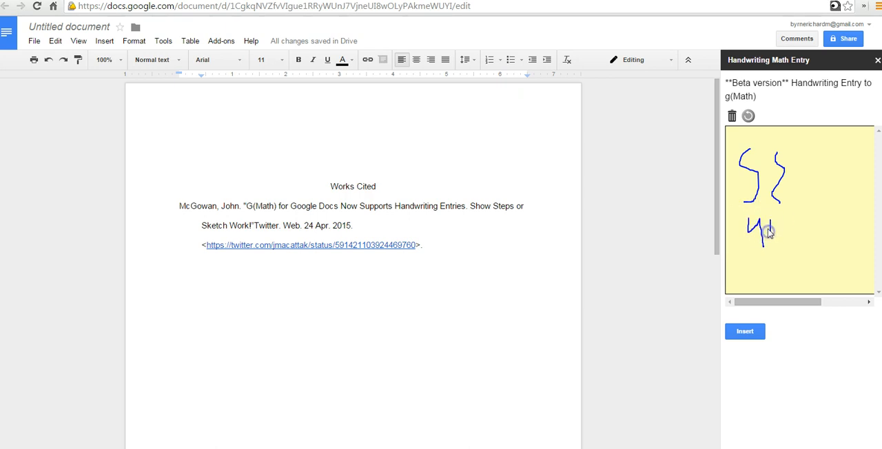
{"action": "left_click_drag", "start_coordinate": [770, 231], "coordinate": [786, 224]}
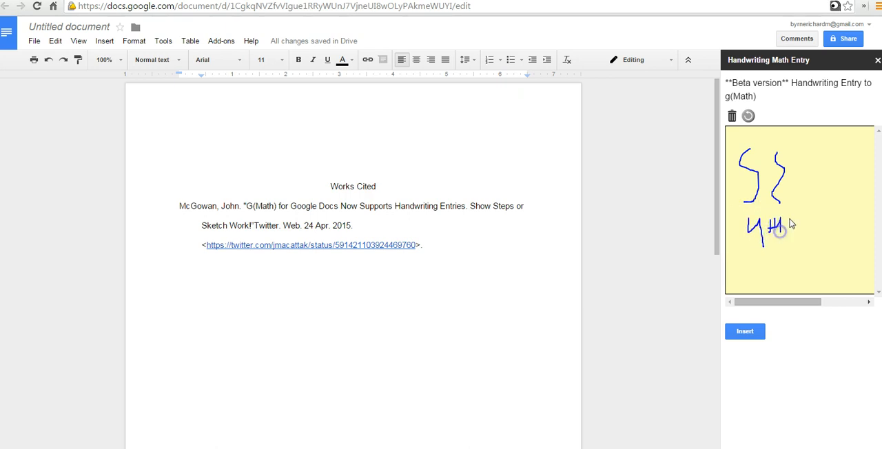
{"action": "left_click_drag", "start_coordinate": [789, 221], "coordinate": [844, 248]}
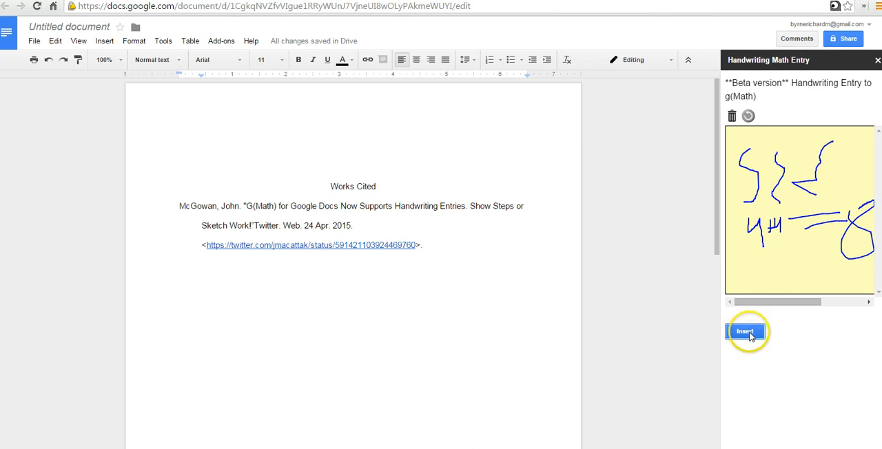
Insert the handwritten equation below the Works Cited entry, enlarge it, and keep it In line.
{"action": "left_click", "coordinate": [744, 331]}
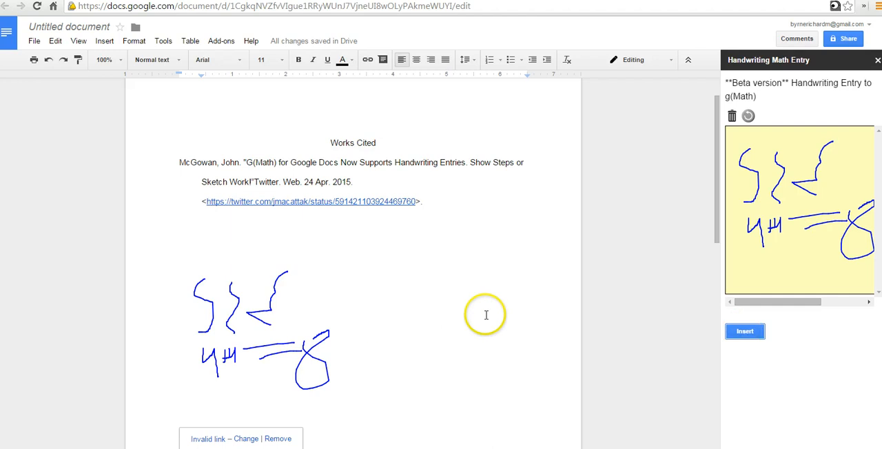
{"action": "left_click", "coordinate": [269, 297]}
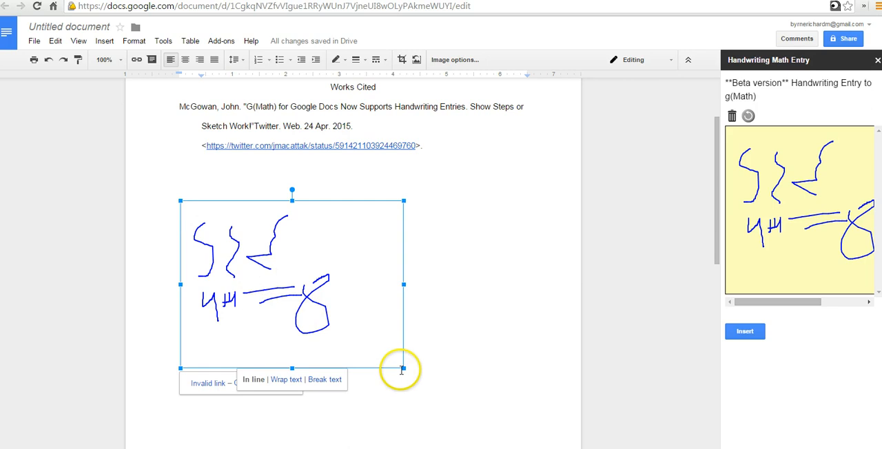
{"action": "left_click_drag", "start_coordinate": [403, 369], "coordinate": [452, 405]}
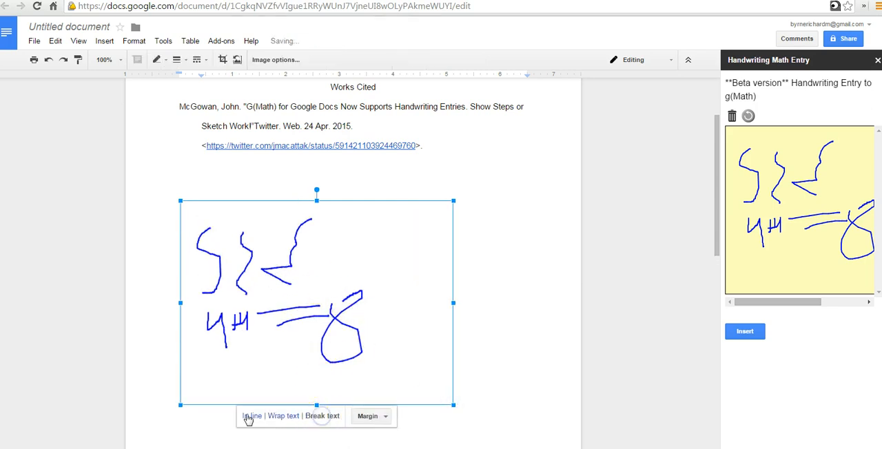
{"action": "left_click", "coordinate": [251, 416]}
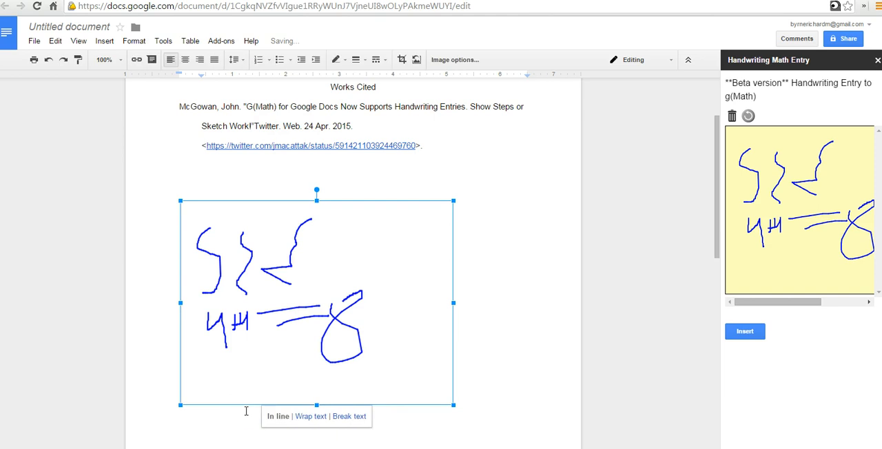